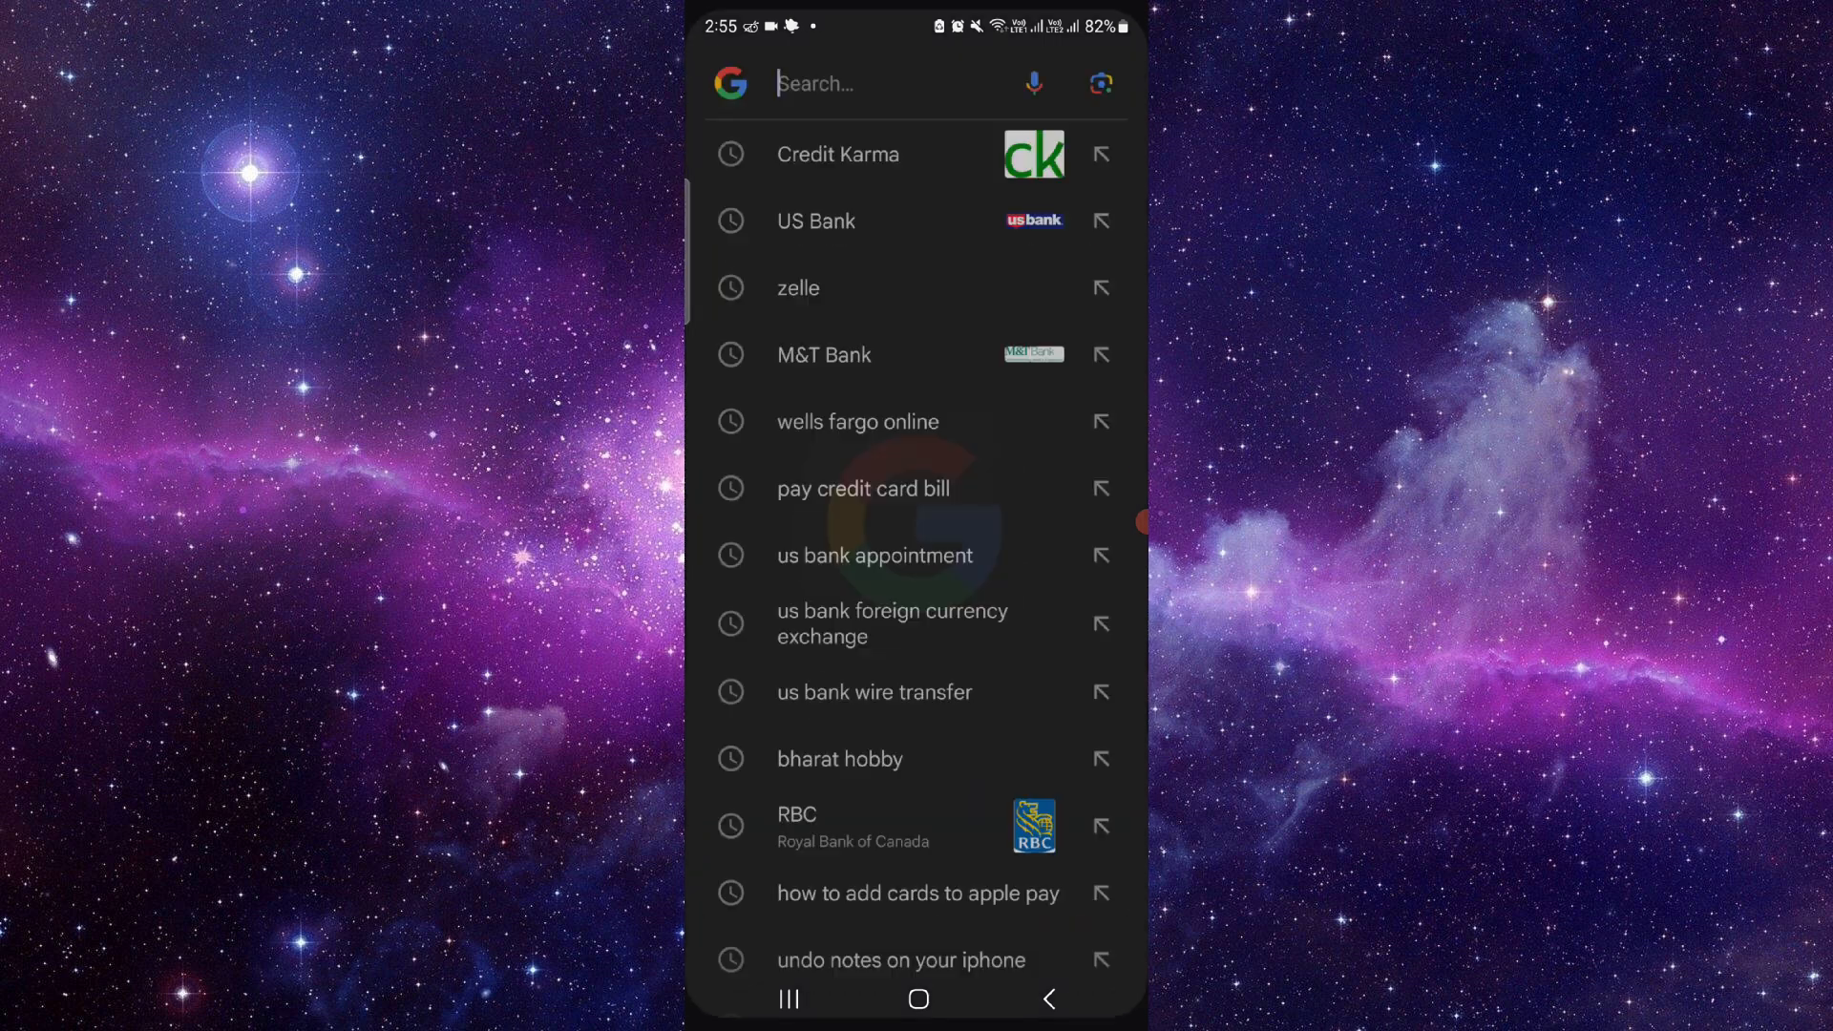
# Step: Search 'credit karma loans' and open Credit Karma's 'Personal Loans: Compare Rates 2024' page
pyautogui.write('credit karma lo')
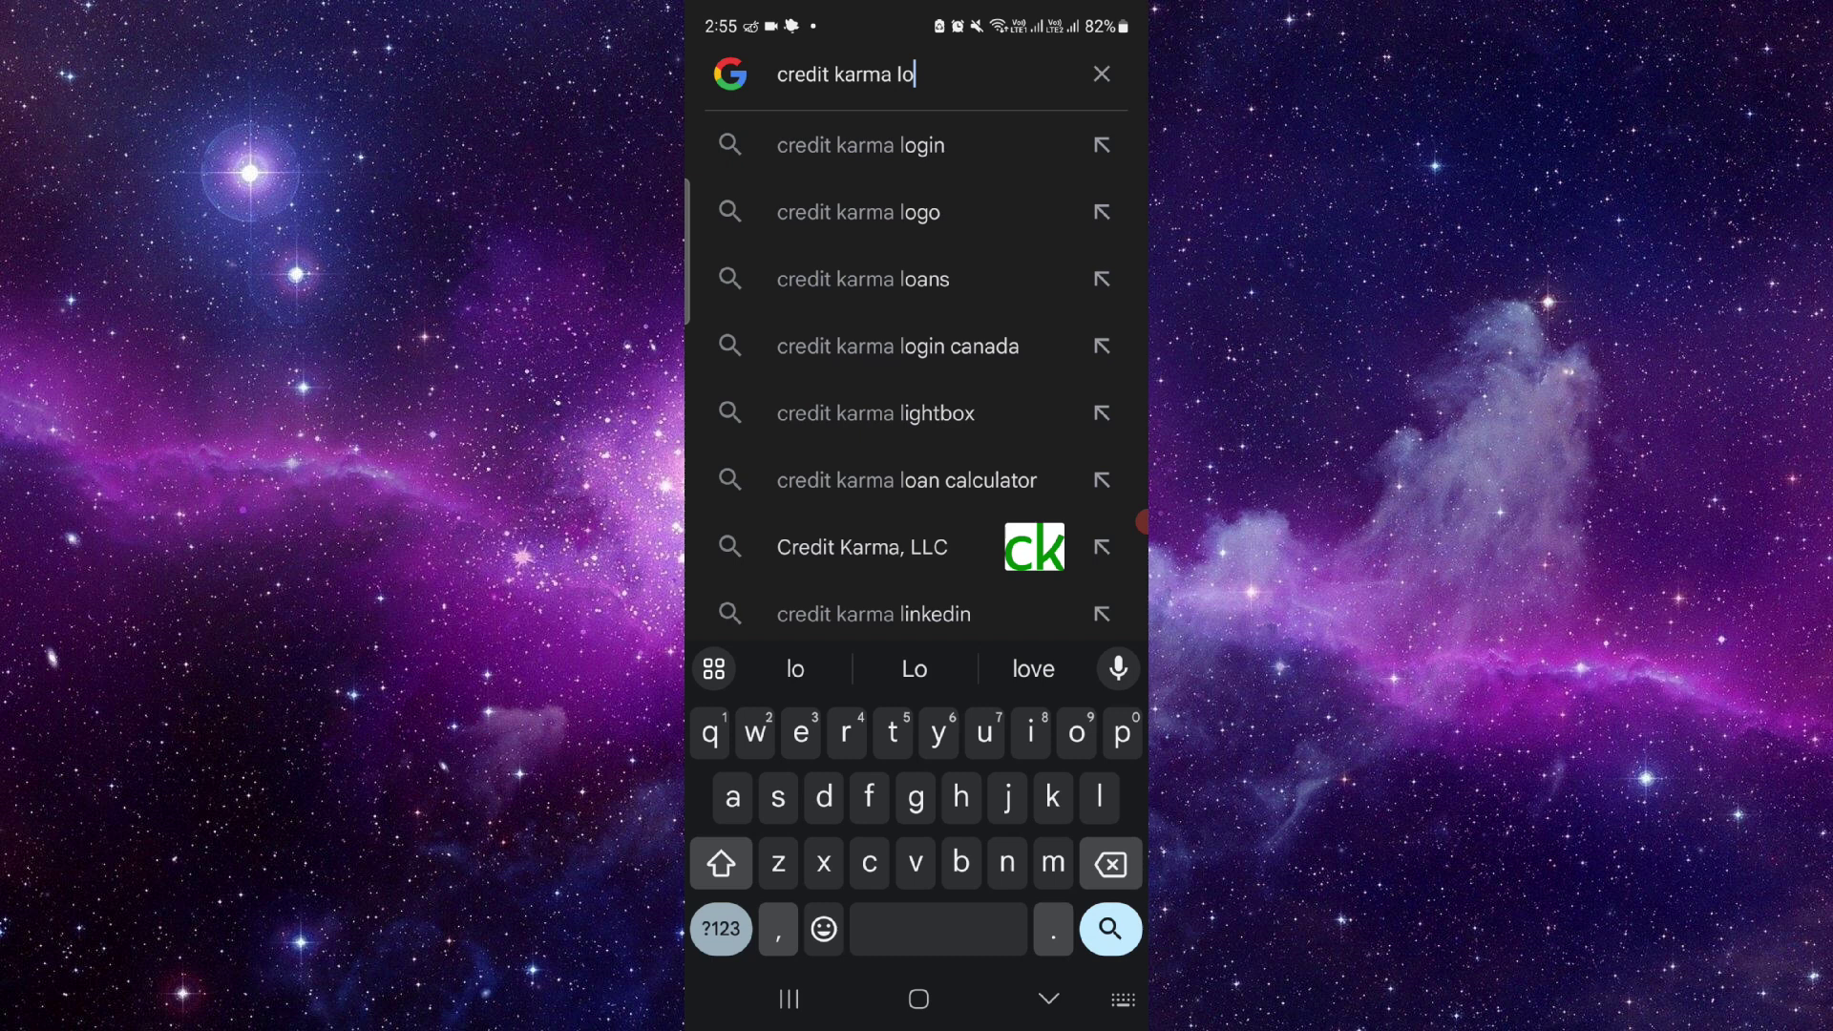
pyautogui.click(861, 279)
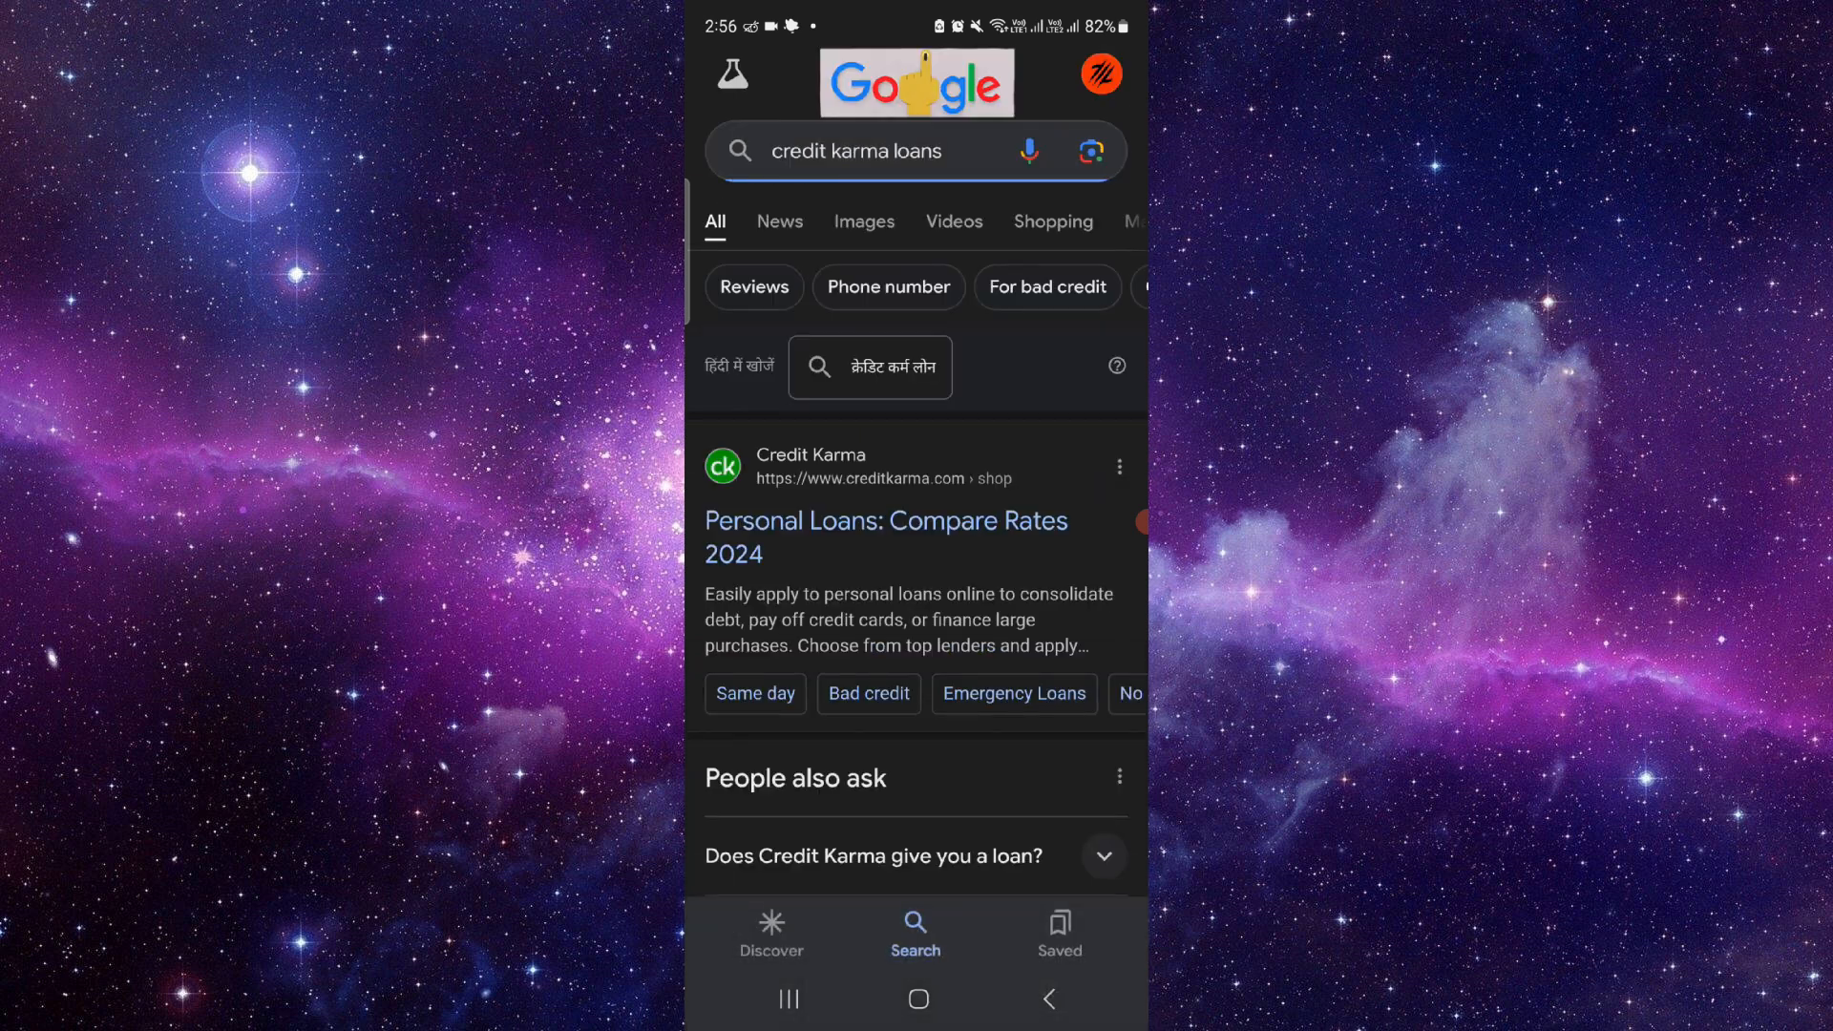
pyautogui.click(883, 537)
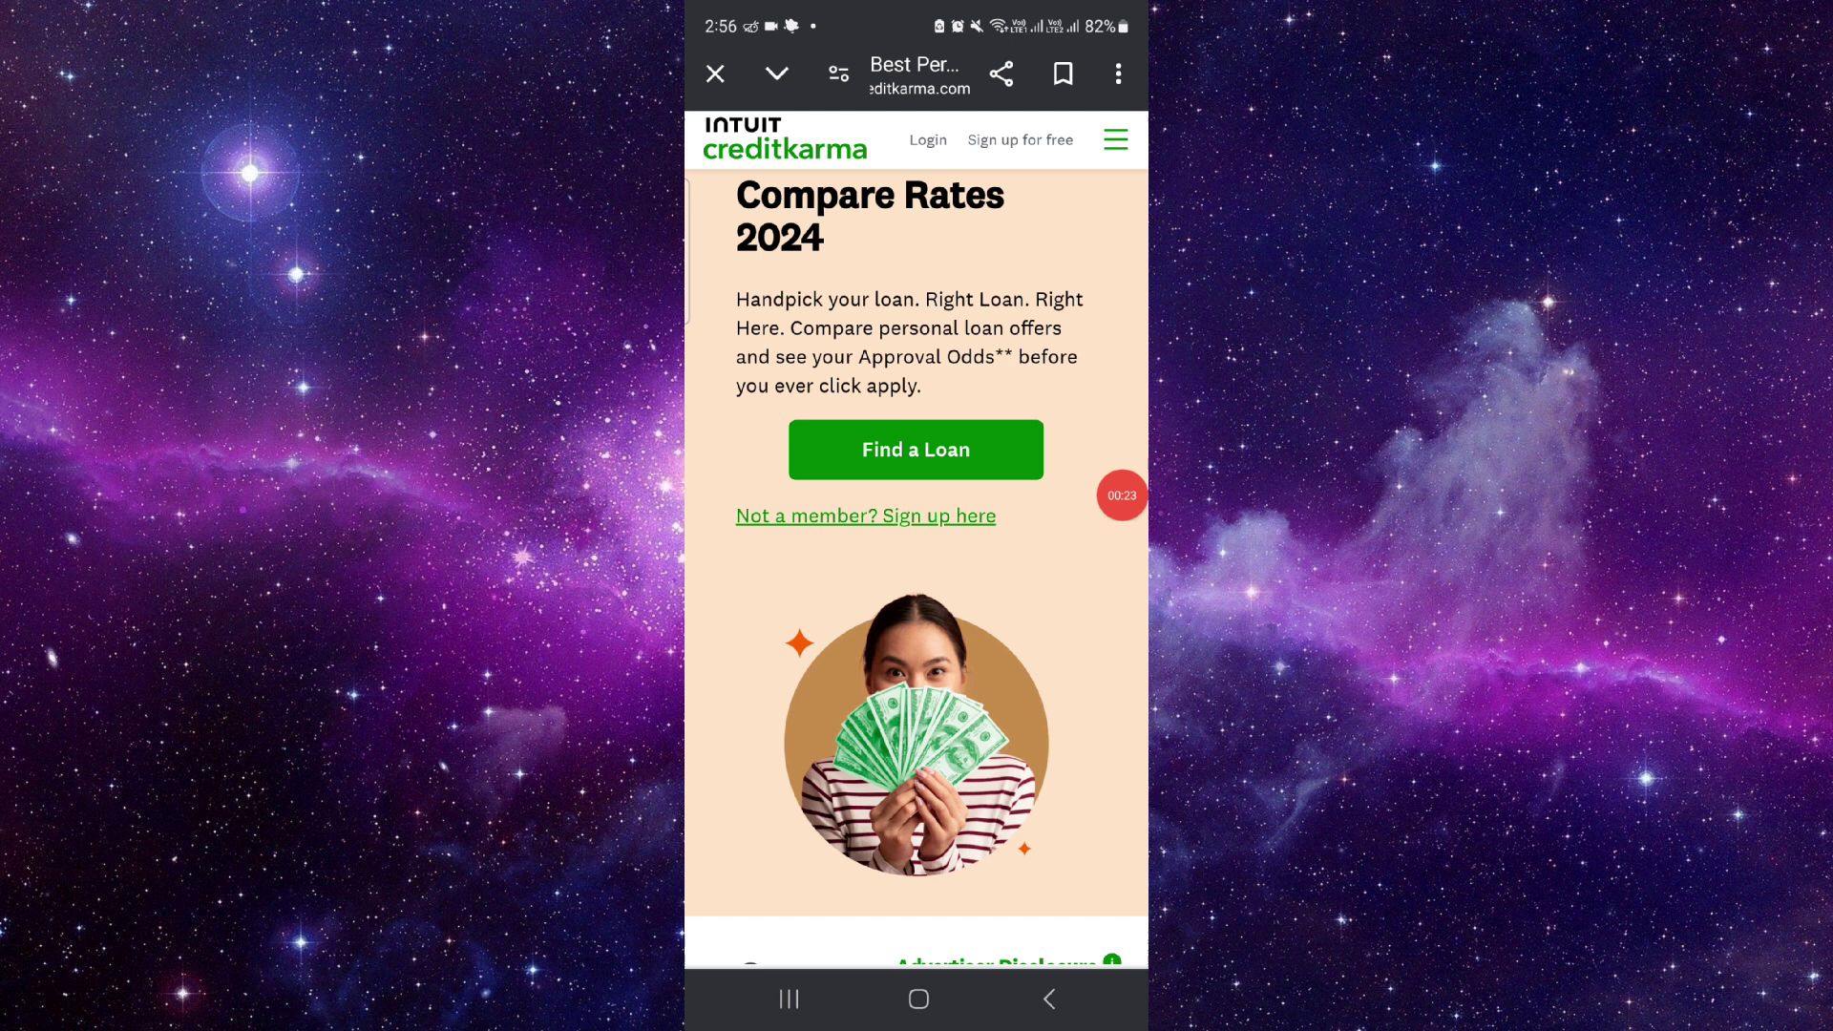
# Step: Reach Credit Karma's login page, then return to the phone's home screen
pyautogui.click(925, 139)
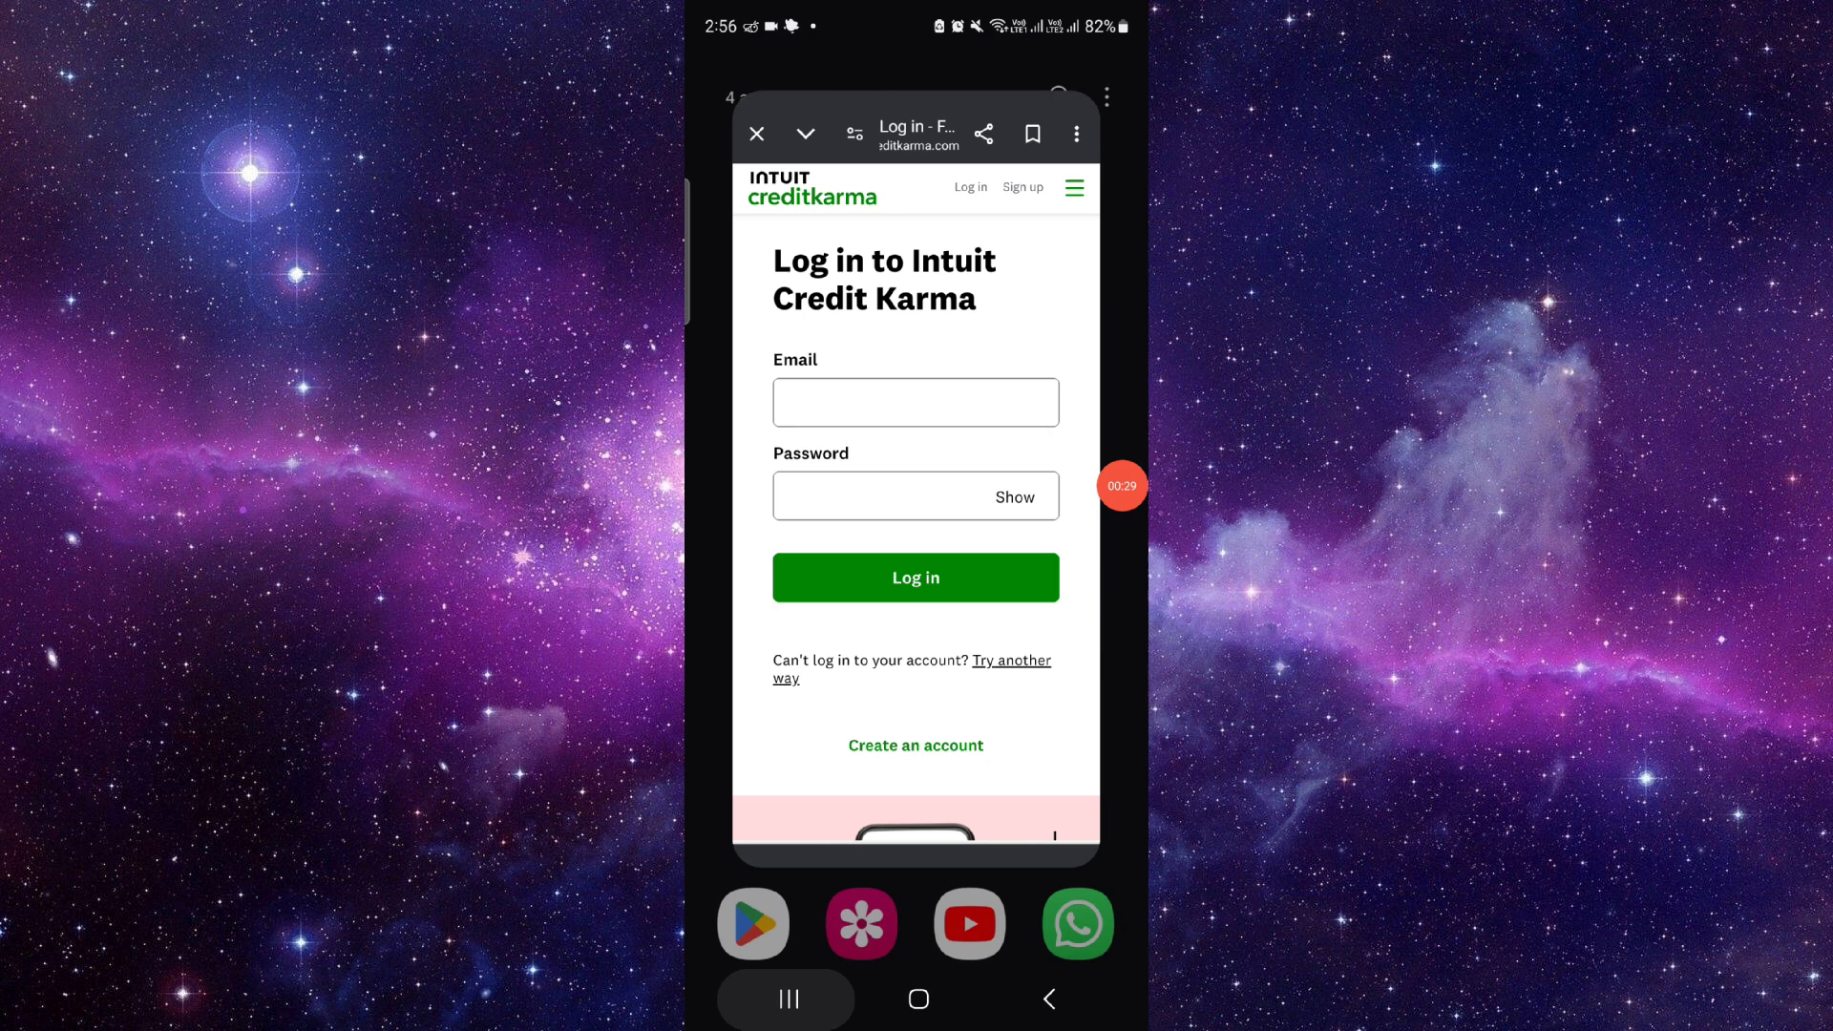
pyautogui.click(919, 999)
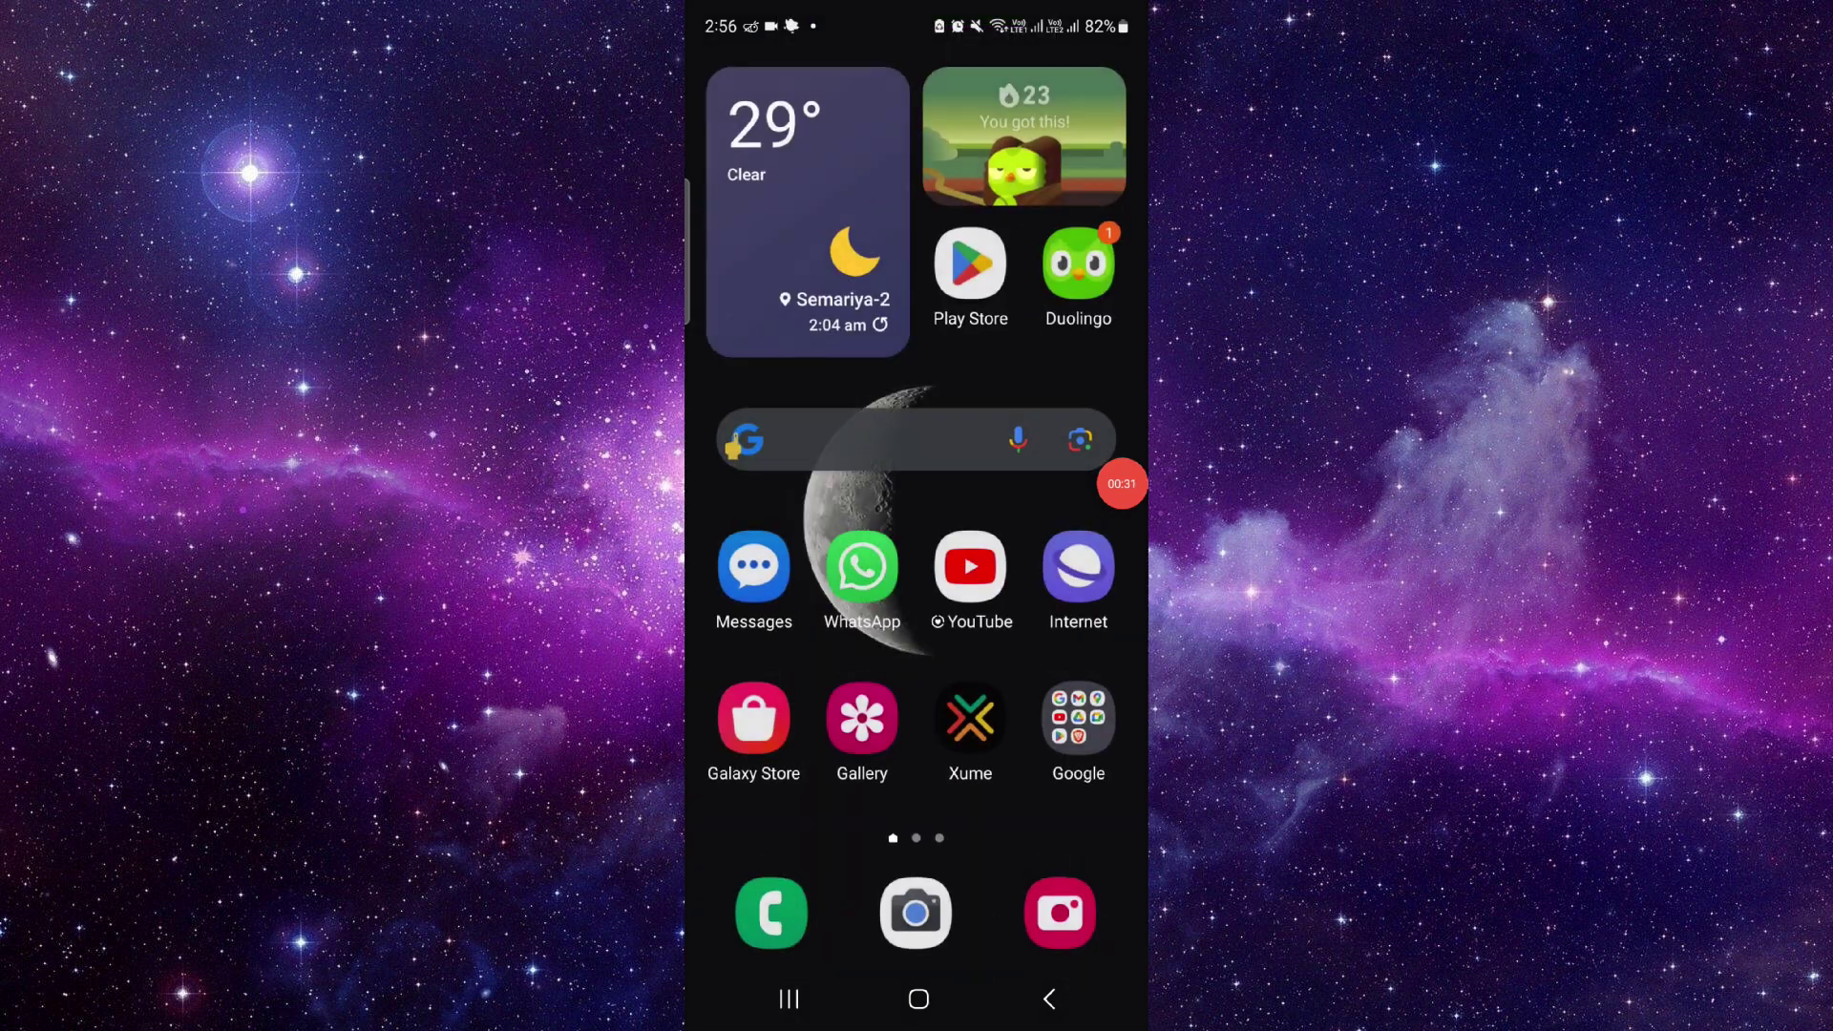